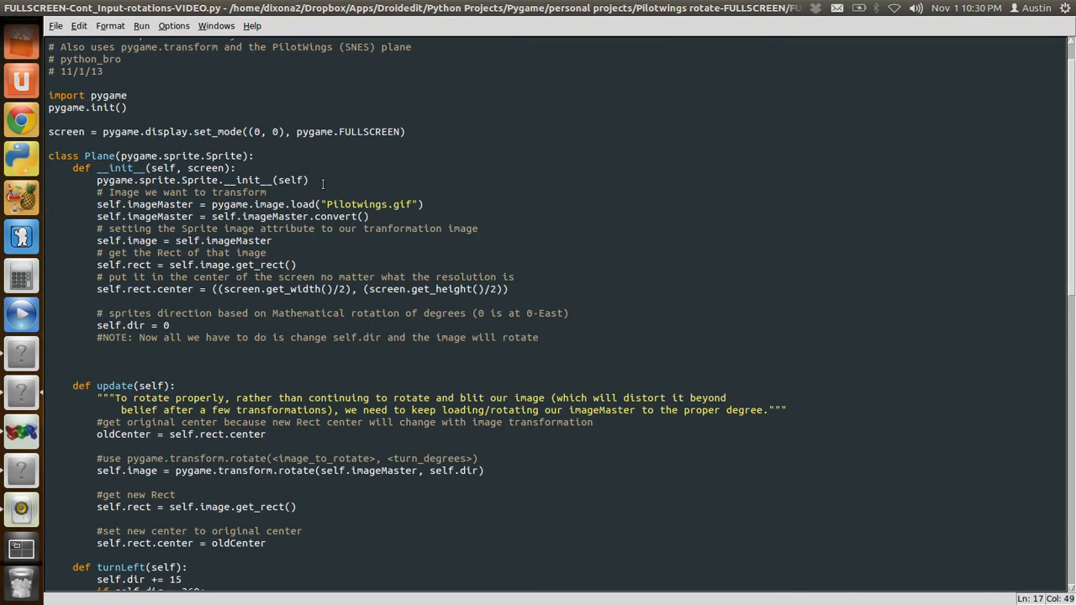
- Move through the Plane class to show update, turnLeft, turnRight and main's start
{"action": "key", "text": "Right"}
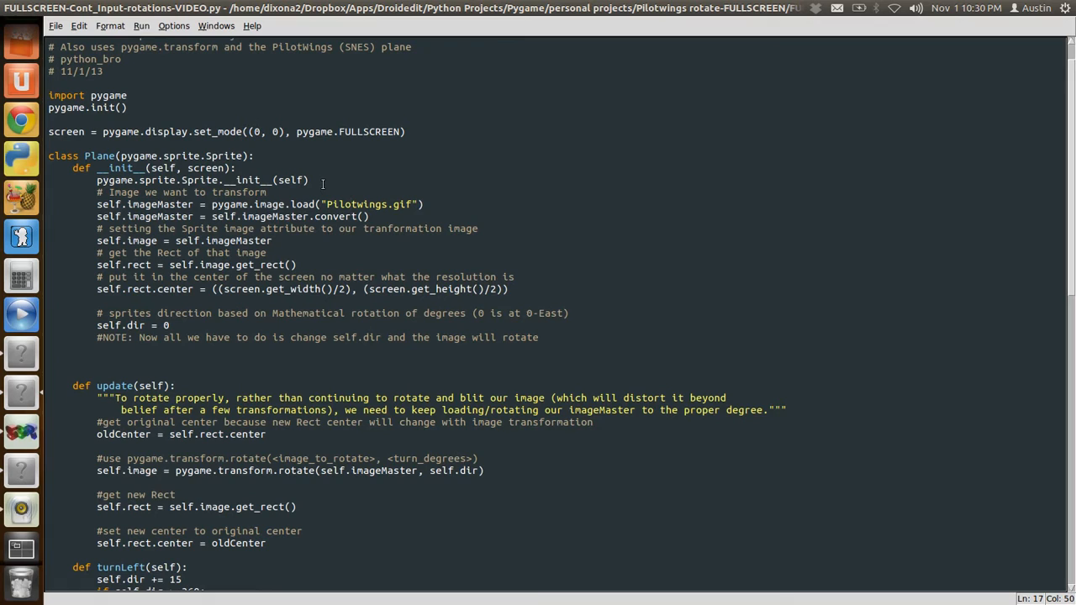
{"action": "left_click", "coordinate": [353, 204]}
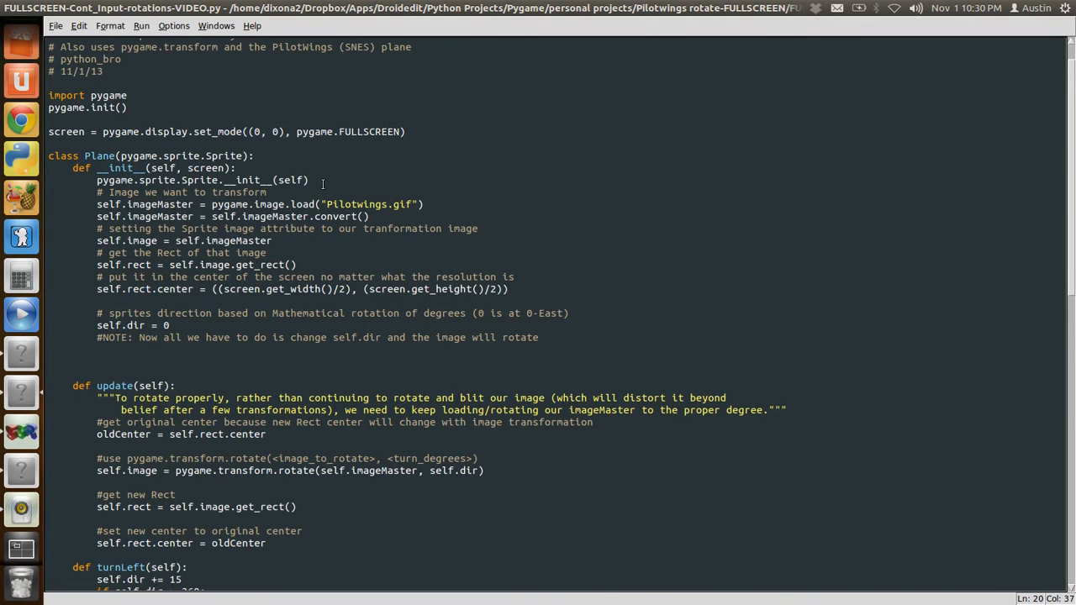
{"action": "left_click", "coordinate": [271, 240]}
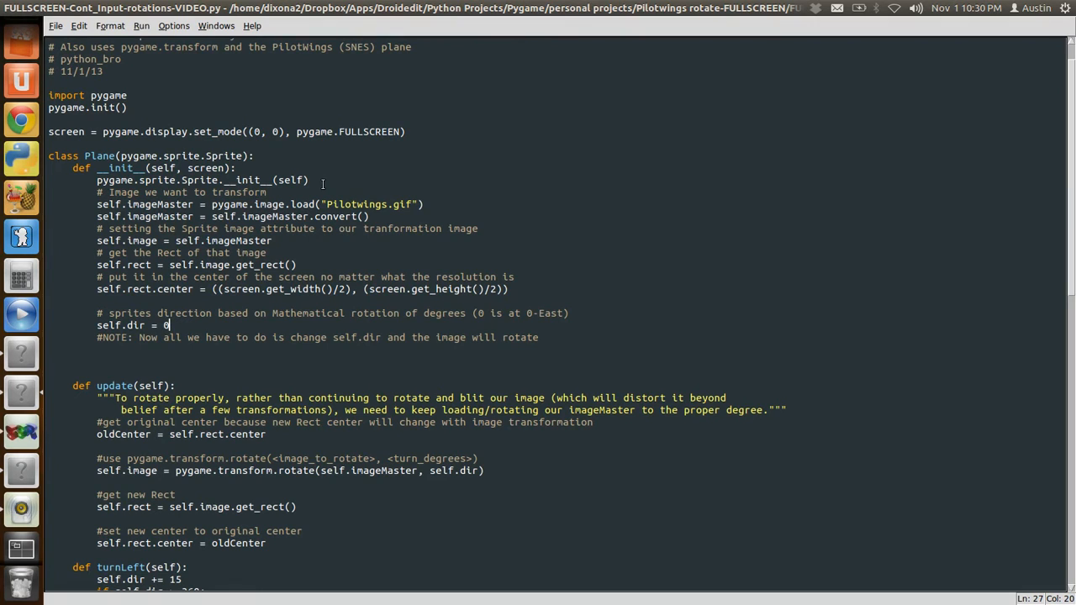
{"action": "key", "text": "Left"}
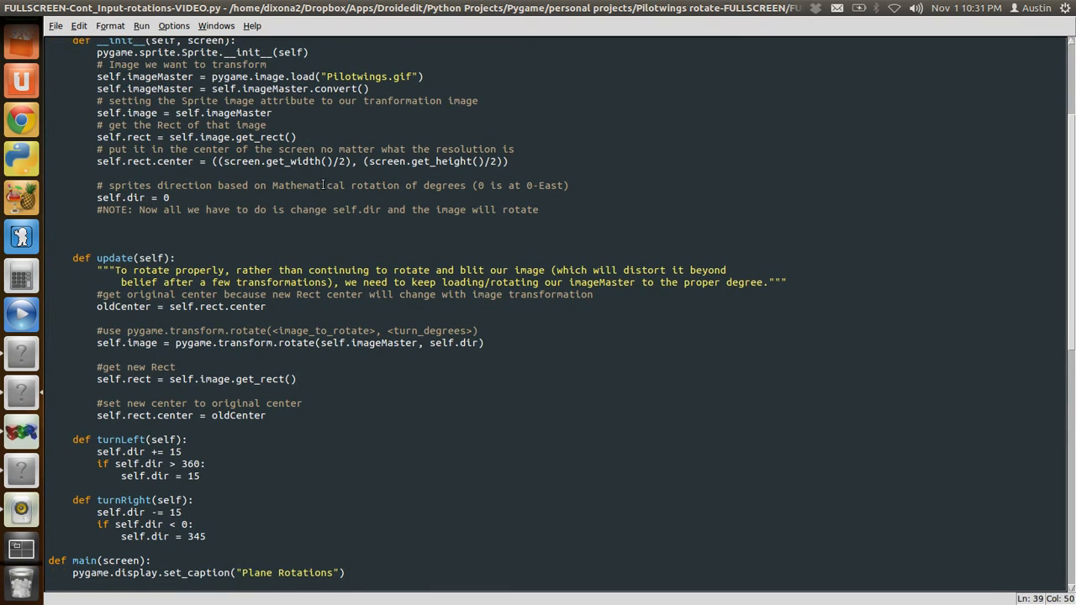
{"action": "left_click", "coordinate": [265, 306]}
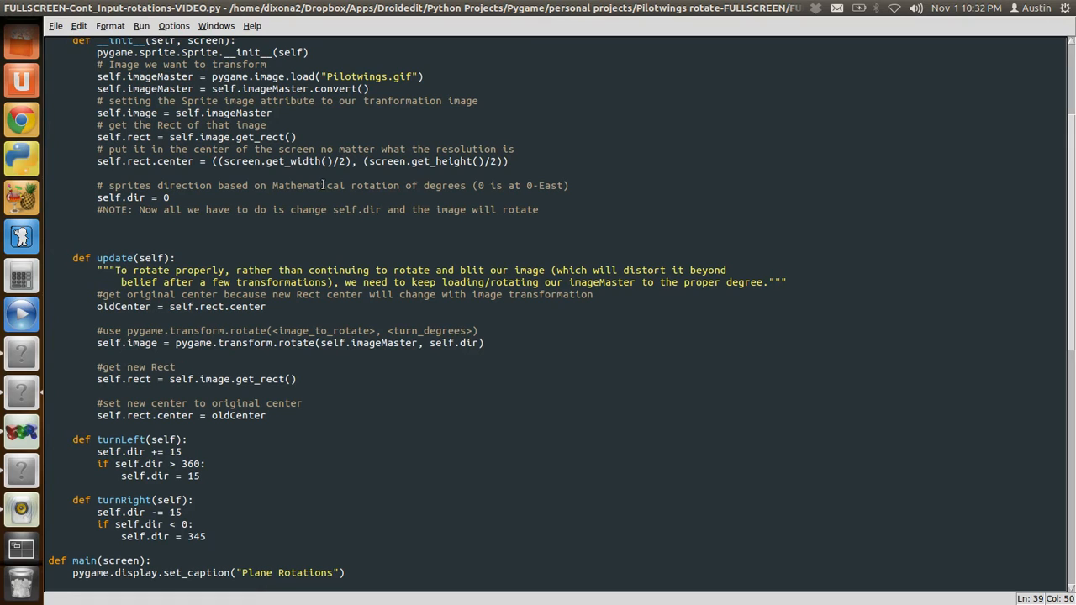
{"action": "left_click", "coordinate": [350, 343]}
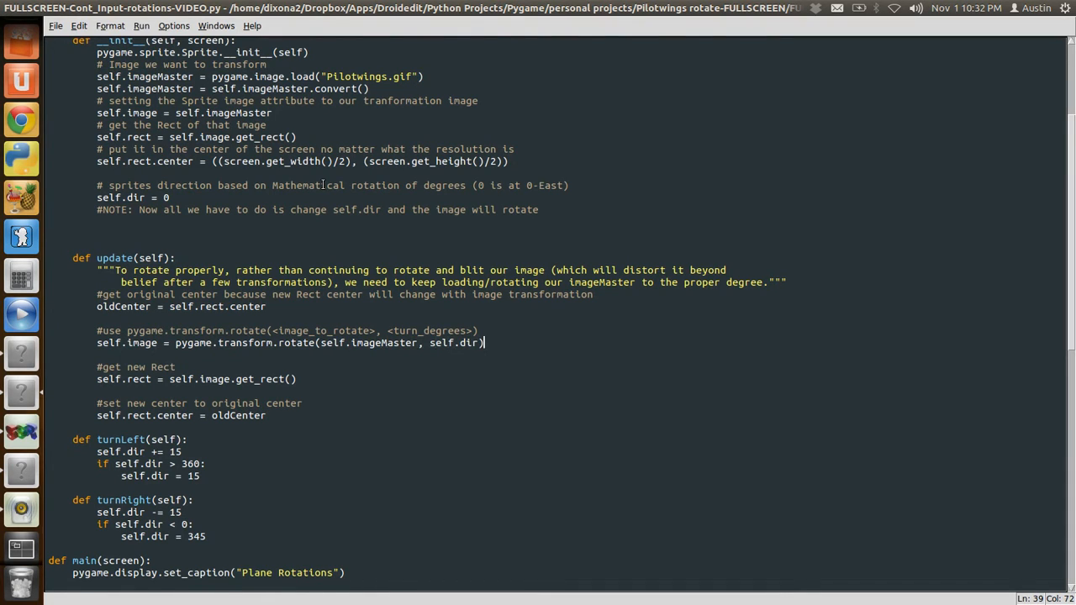
- Retype the rotate arguments as (self.imageMaster, self.dir), restoring the original line
{"action": "key", "text": "BackSpace"}
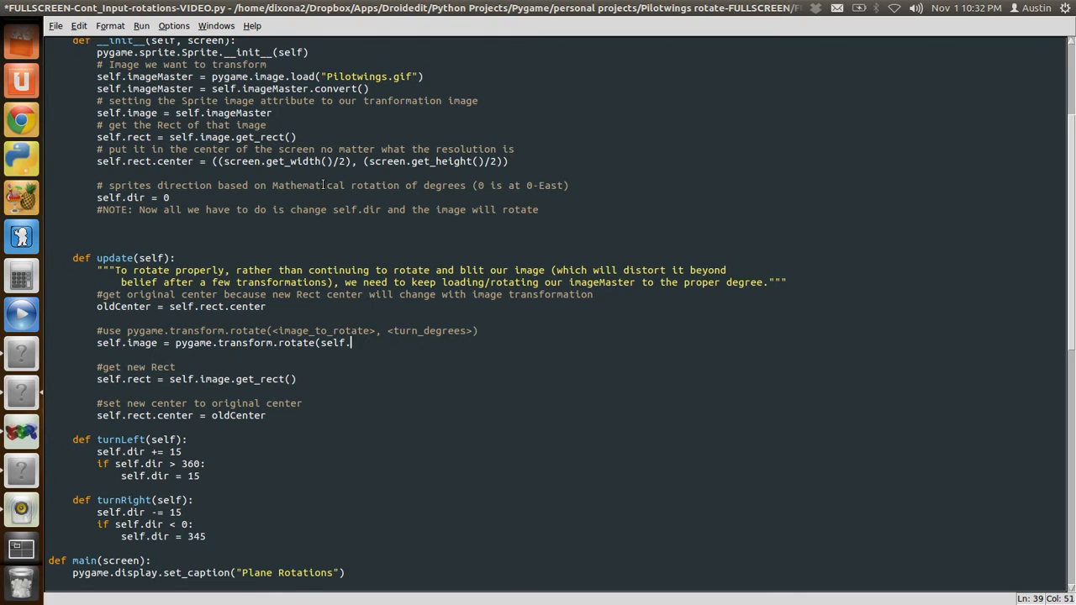
{"action": "key", "text": "BackSpace"}
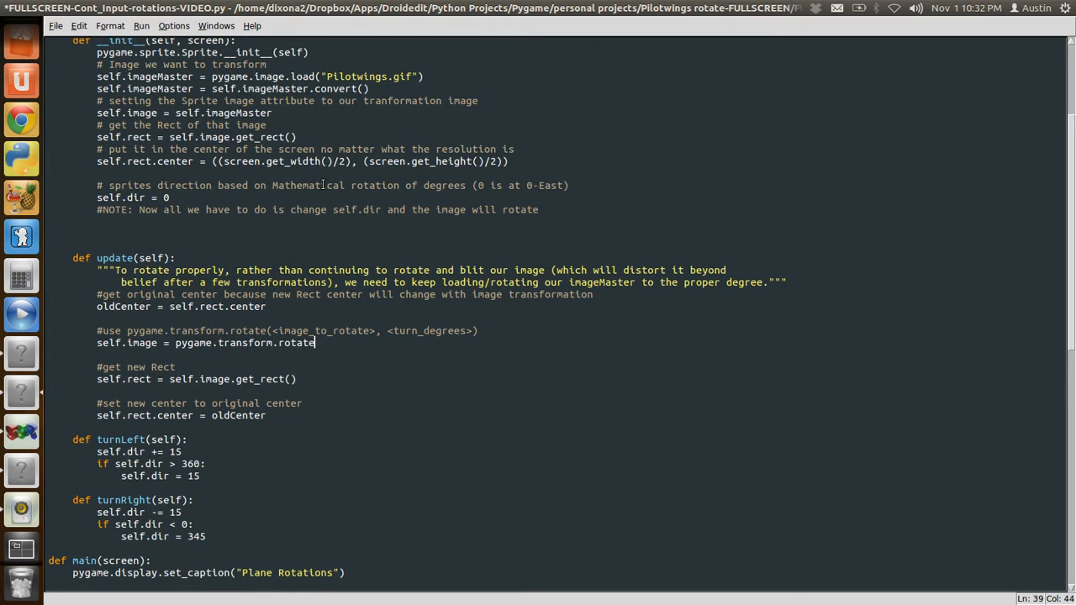
{"action": "type", "text": "("}
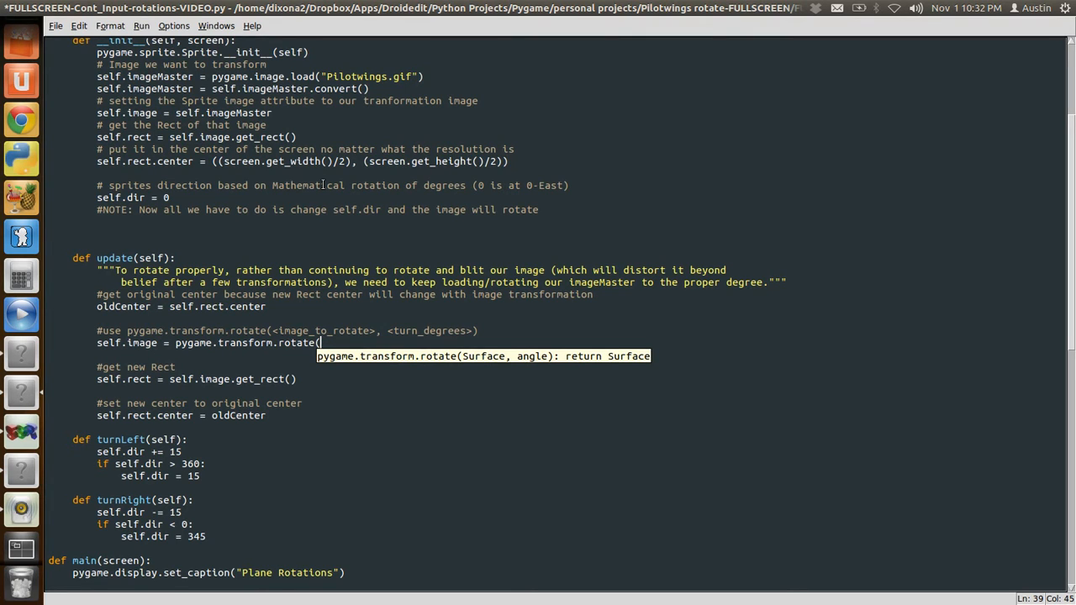
{"action": "type", "text": "self.imageMaster, sel"}
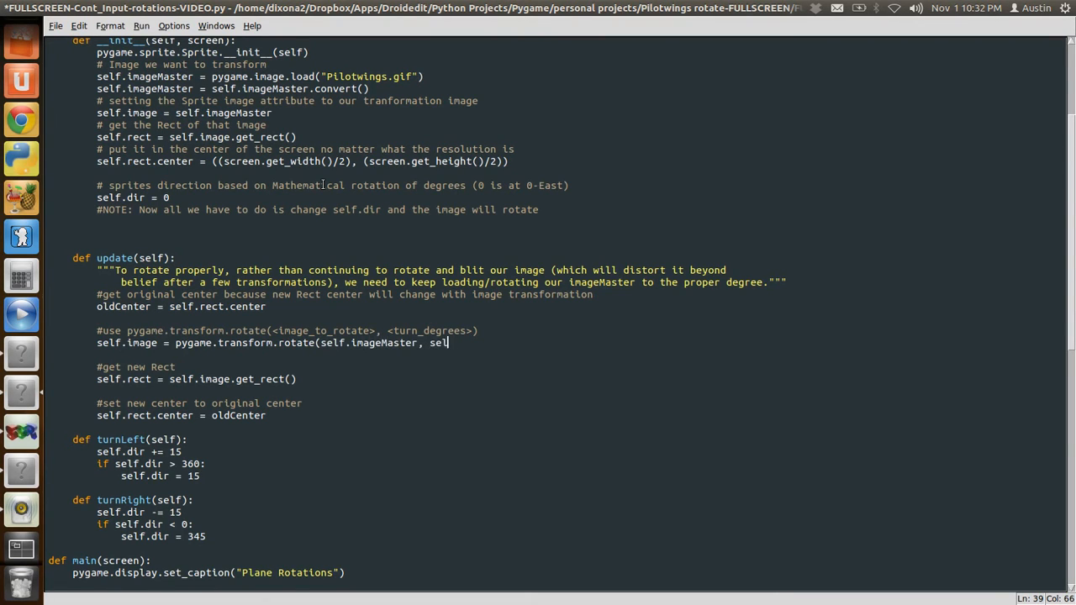
{"action": "type", "text": "f.dir)"}
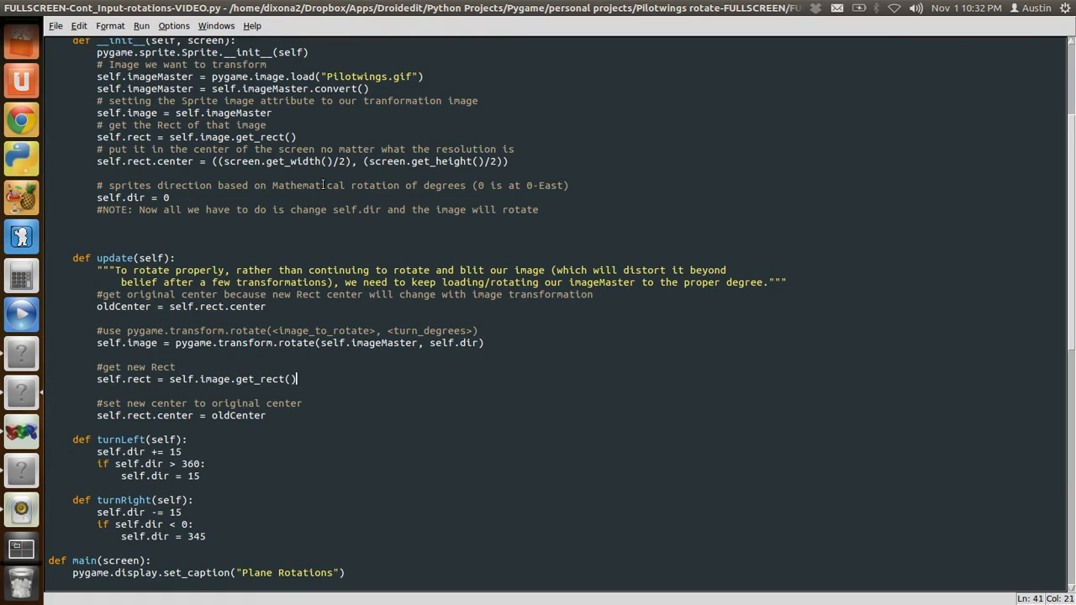
{"action": "left_click", "coordinate": [200, 476]}
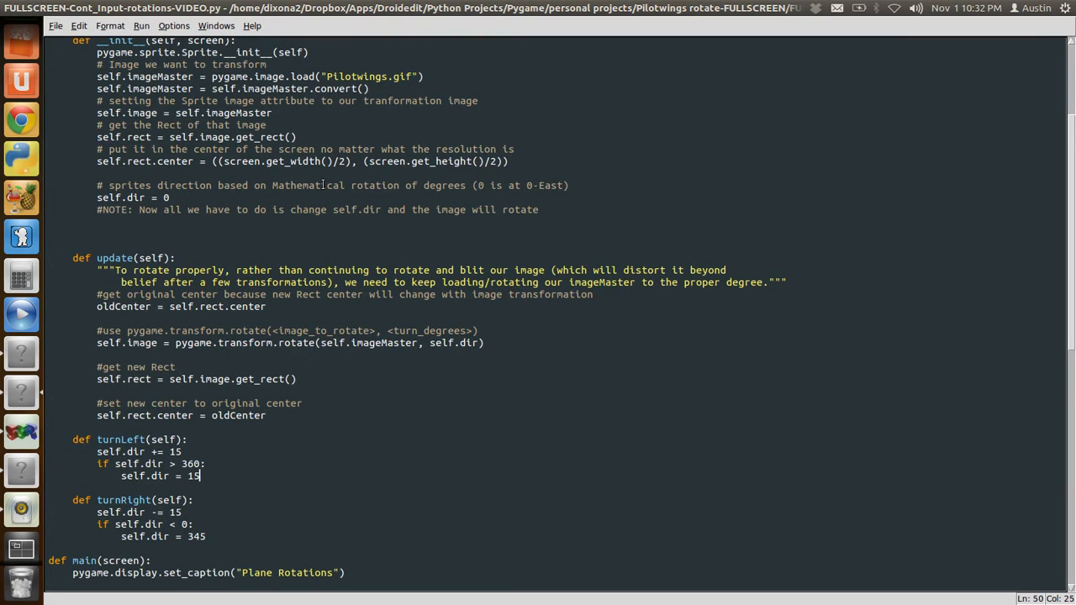
{"action": "left_click", "coordinate": [168, 451]}
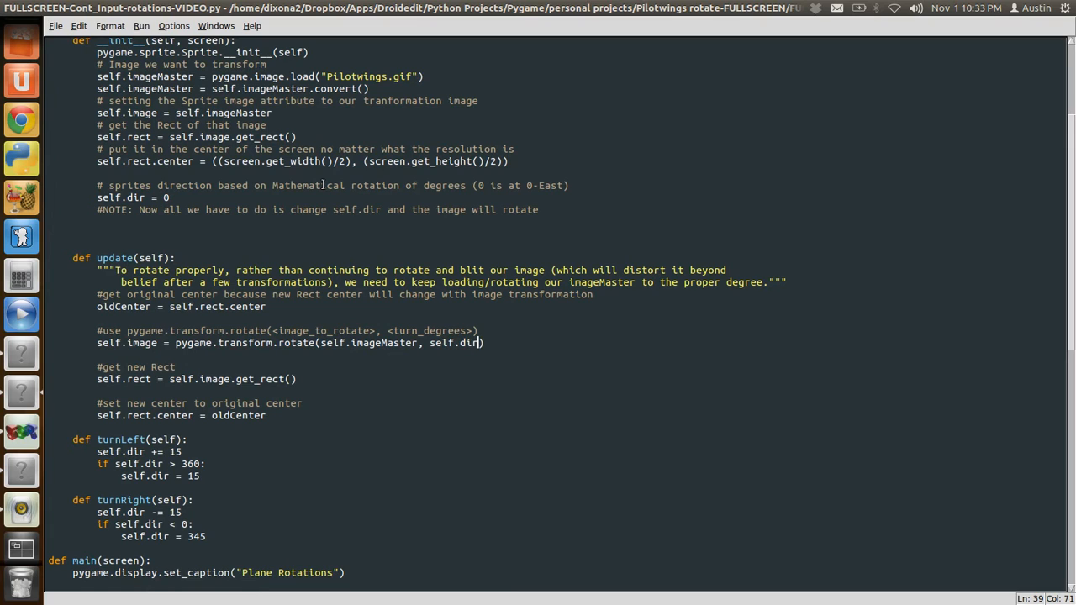
{"action": "left_click", "coordinate": [174, 366]}
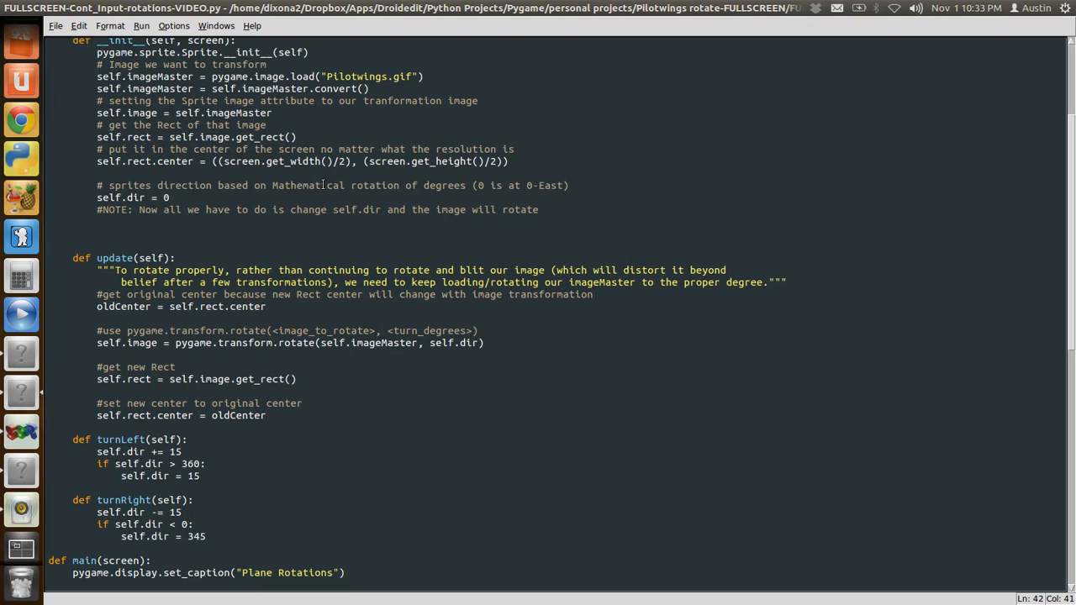
{"action": "left_click", "coordinate": [176, 366]}
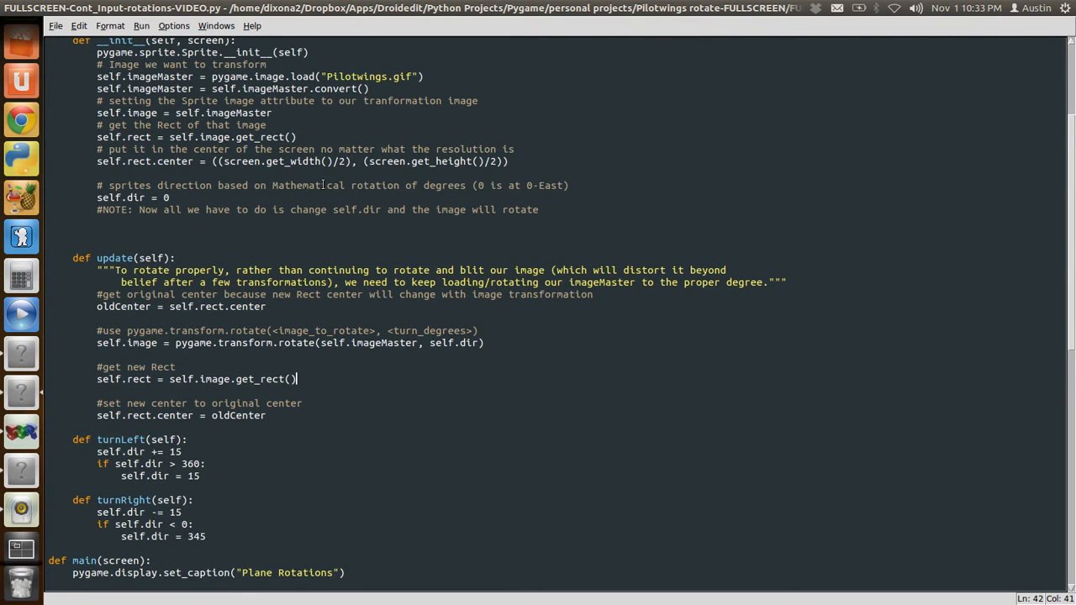
{"action": "left_click", "coordinate": [267, 415]}
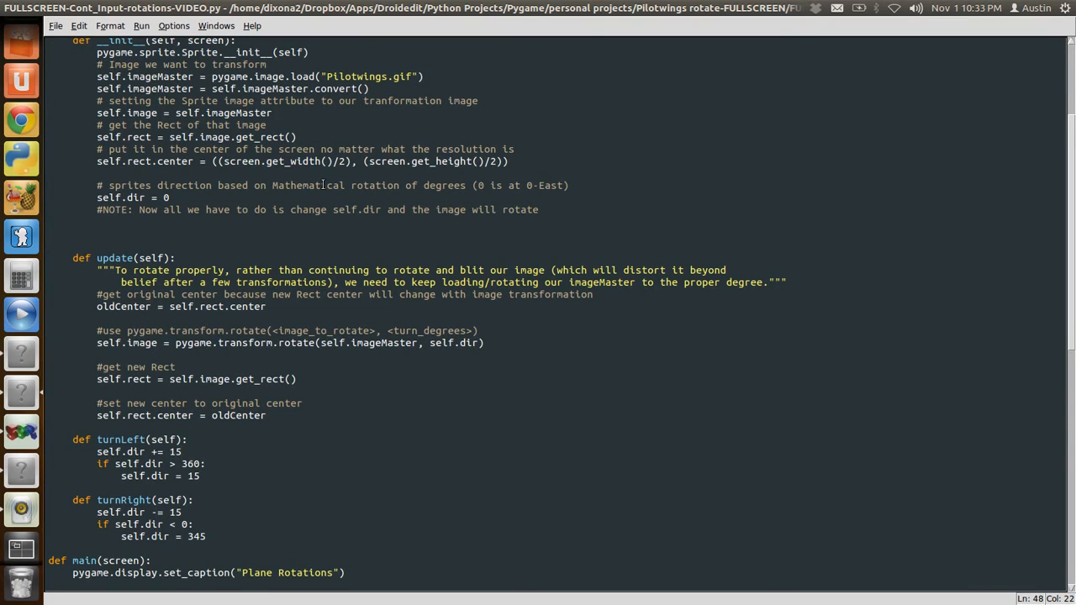
{"action": "left_click", "coordinate": [171, 451]}
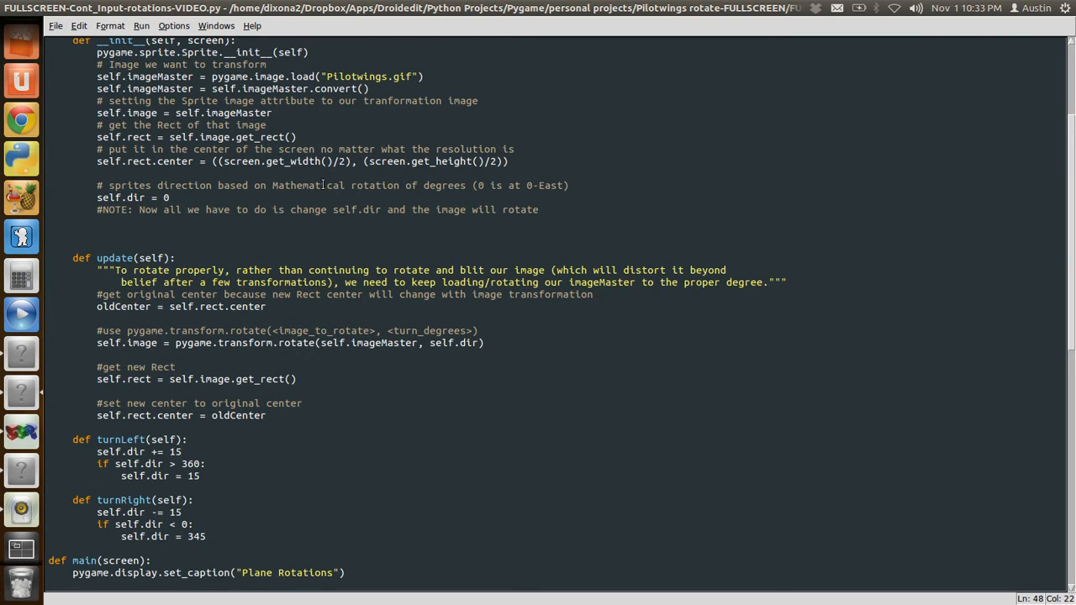
{"action": "left_click", "coordinate": [182, 451]}
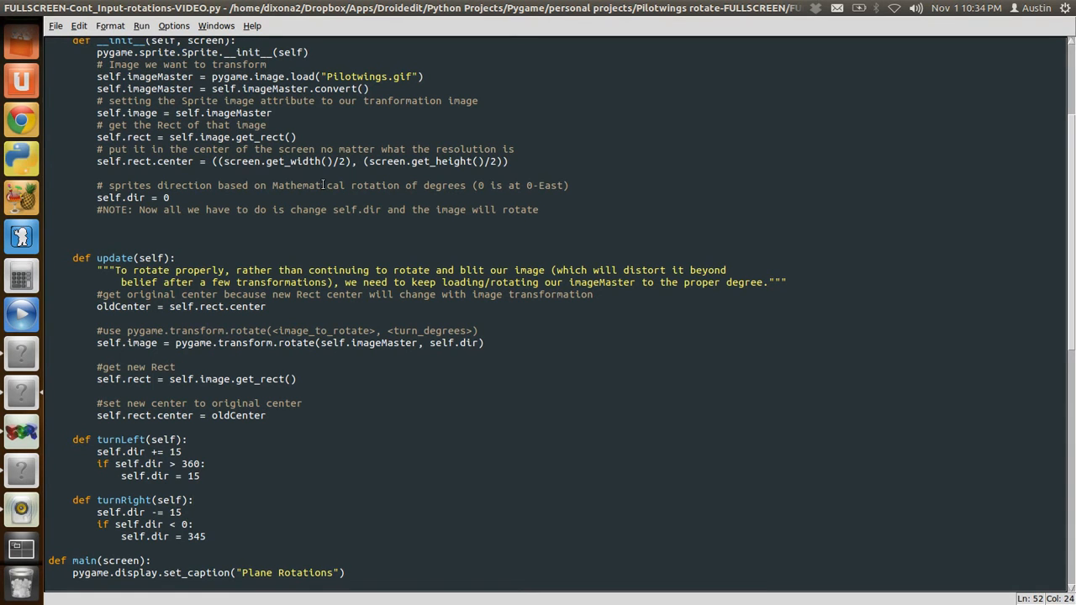
- Scroll to def main(screen) and highlight background setup, Plane creation and the keepPlaying loop
{"action": "scroll", "scroll_direction": "down", "scroll_amount": 3}
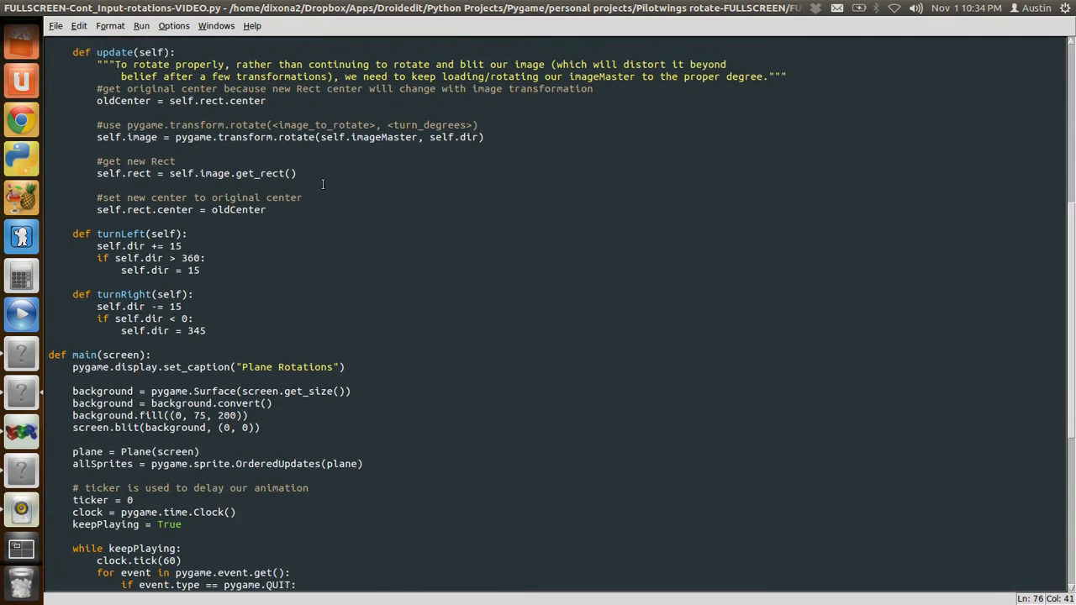
{"action": "scroll", "scroll_direction": "down", "scroll_amount": 3}
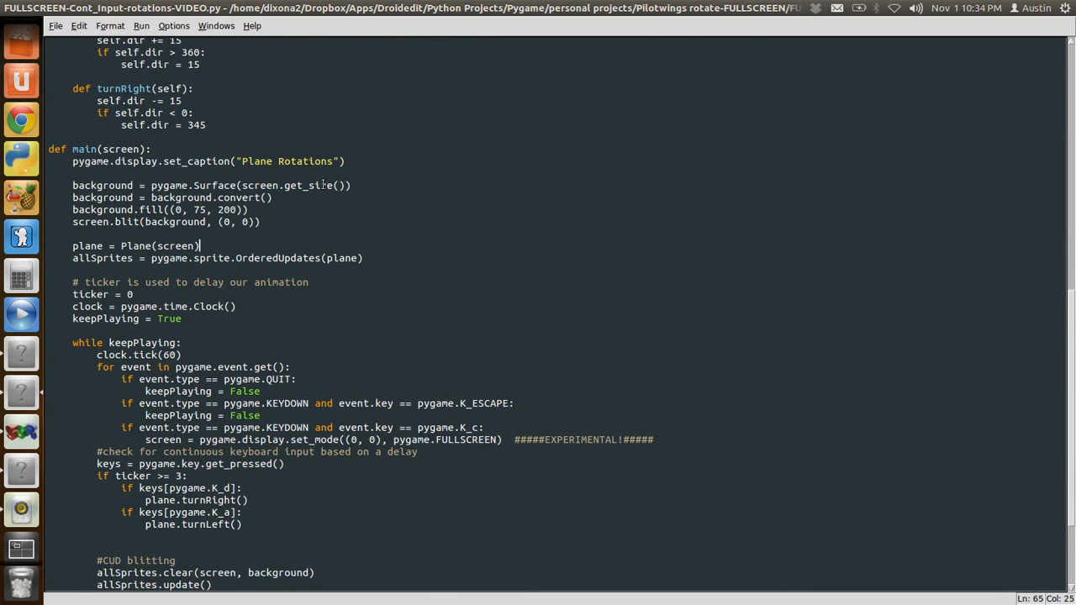
{"action": "left_click", "coordinate": [351, 185]}
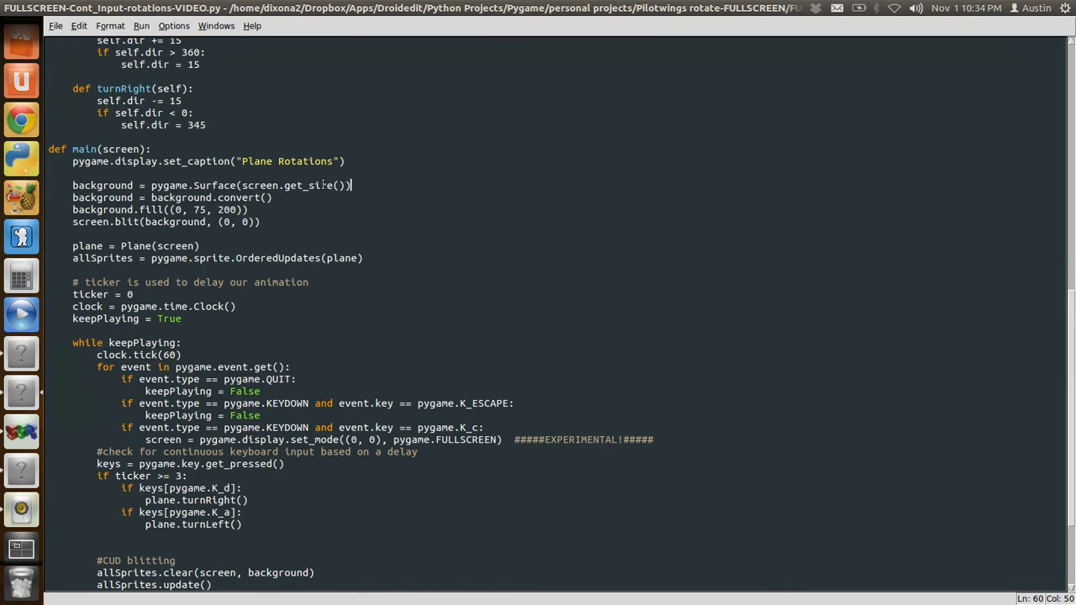
{"action": "left_click", "coordinate": [199, 246]}
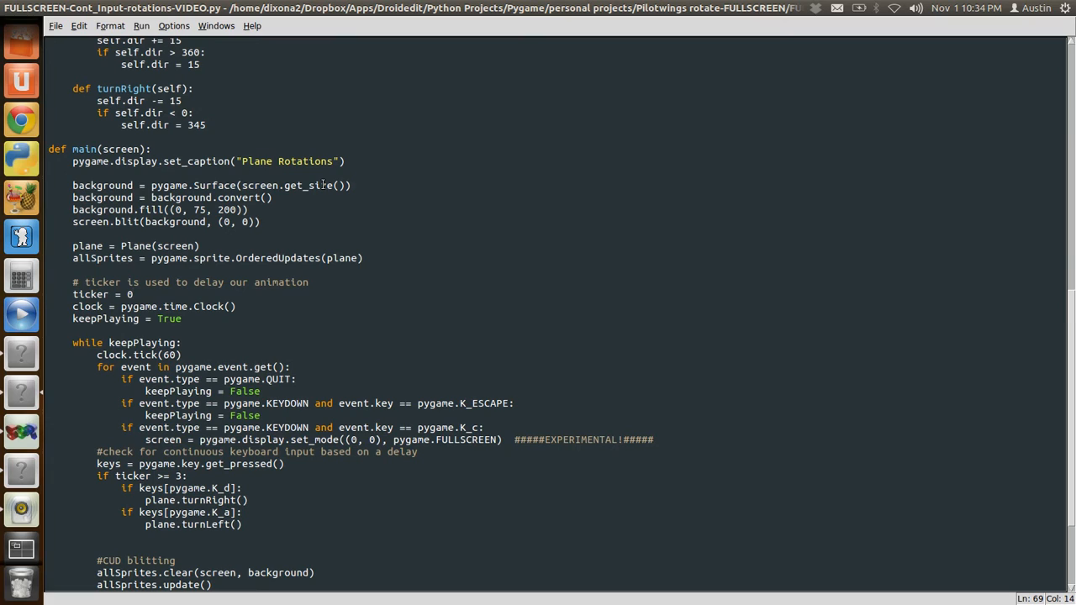
{"action": "left_click", "coordinate": [131, 294]}
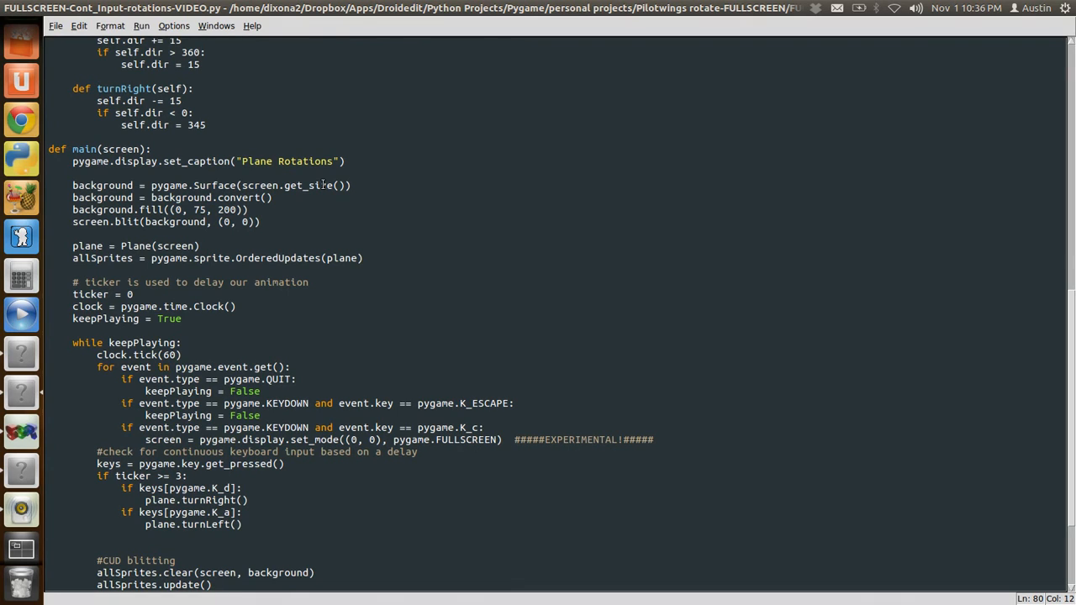
- Highlight allSprites.draw, pygame.display.flip() and the ticker reset at the loop's end
{"action": "left_click", "coordinate": [119, 476]}
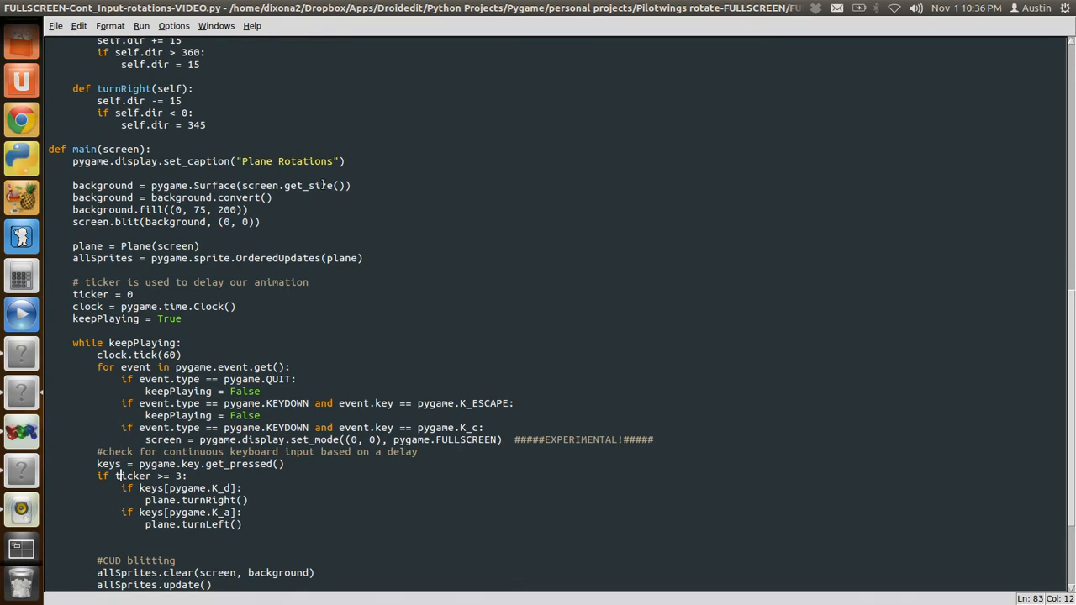
{"action": "left_click", "coordinate": [120, 573]}
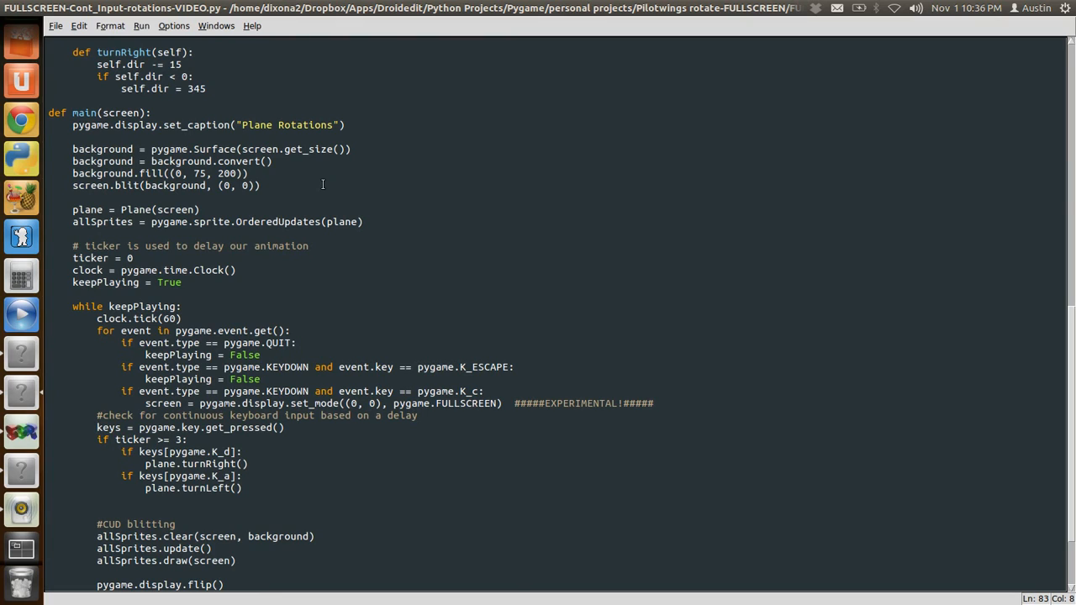
{"action": "left_click", "coordinate": [96, 427]}
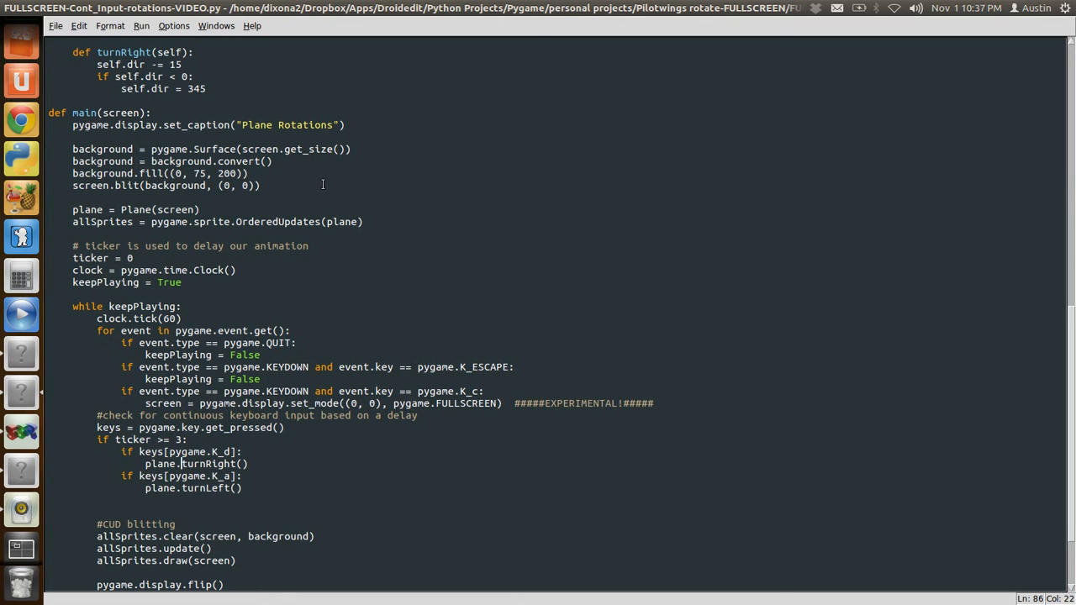
{"action": "left_click", "coordinate": [181, 476]}
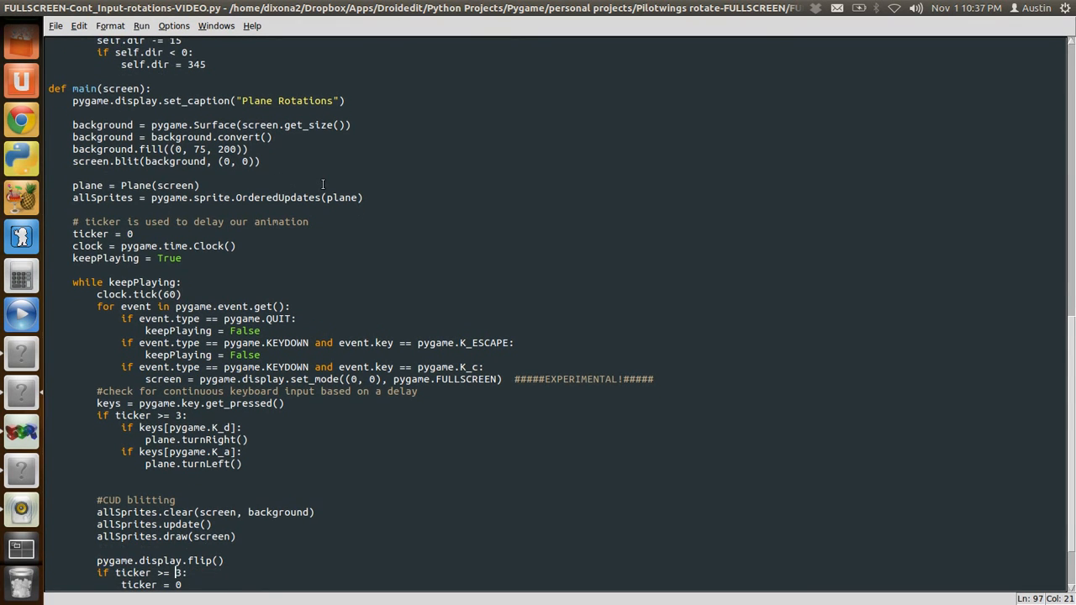
- Scroll to the file's end showing main(screen) and pygame.quit()
{"action": "scroll", "scroll_direction": "down", "scroll_amount": 3}
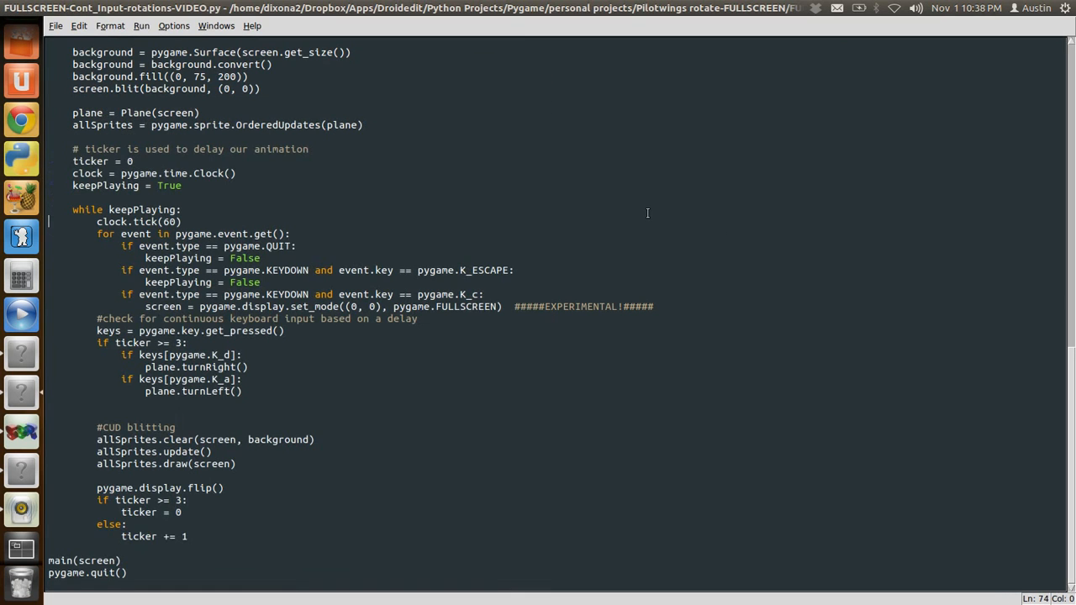
{"action": "mouse_move", "coordinate": [345, 185]}
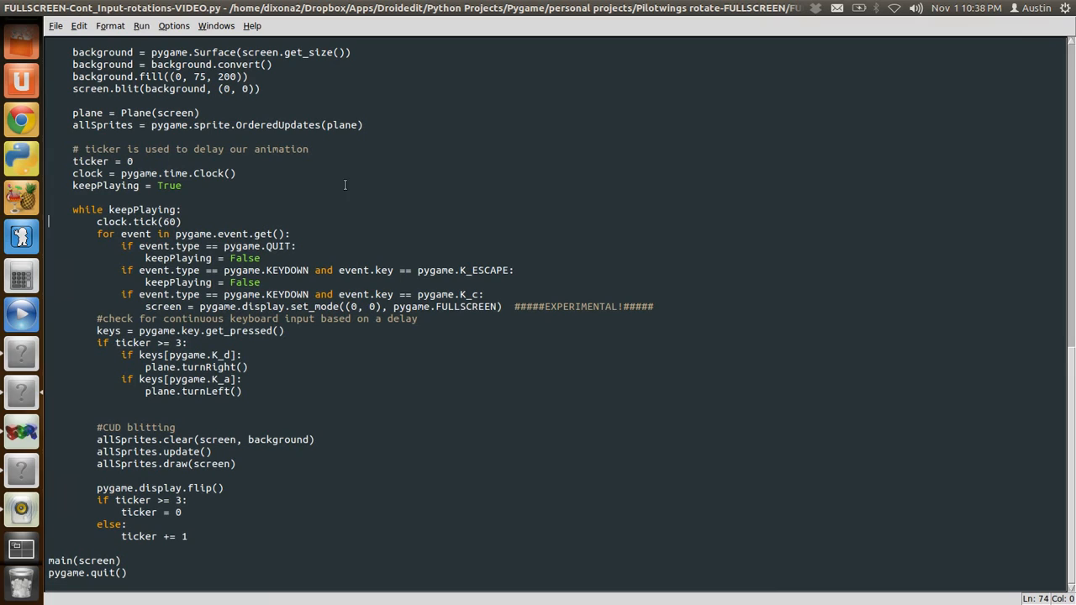